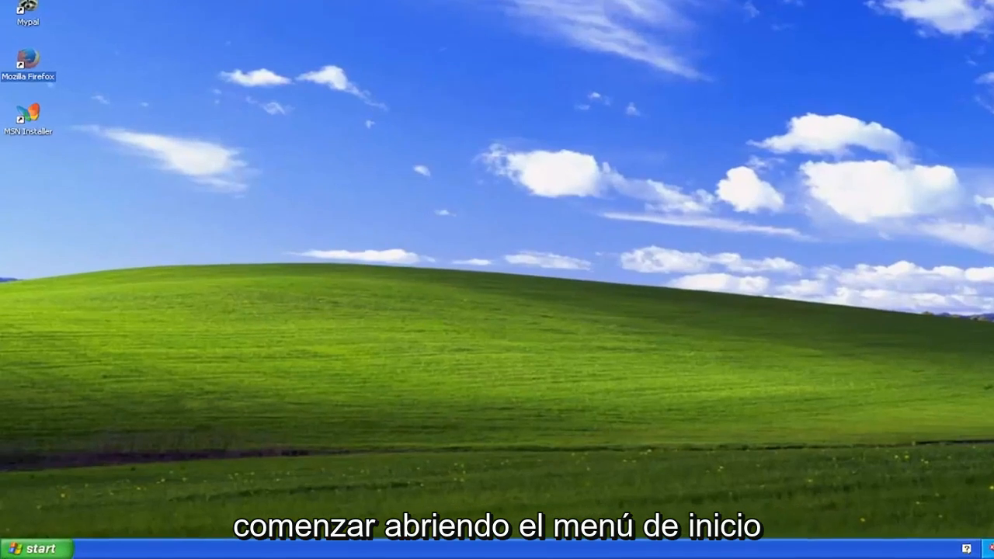
Open Network Connections by running ncpa.cpl from the Start menu's Run box.
left_click(35, 546)
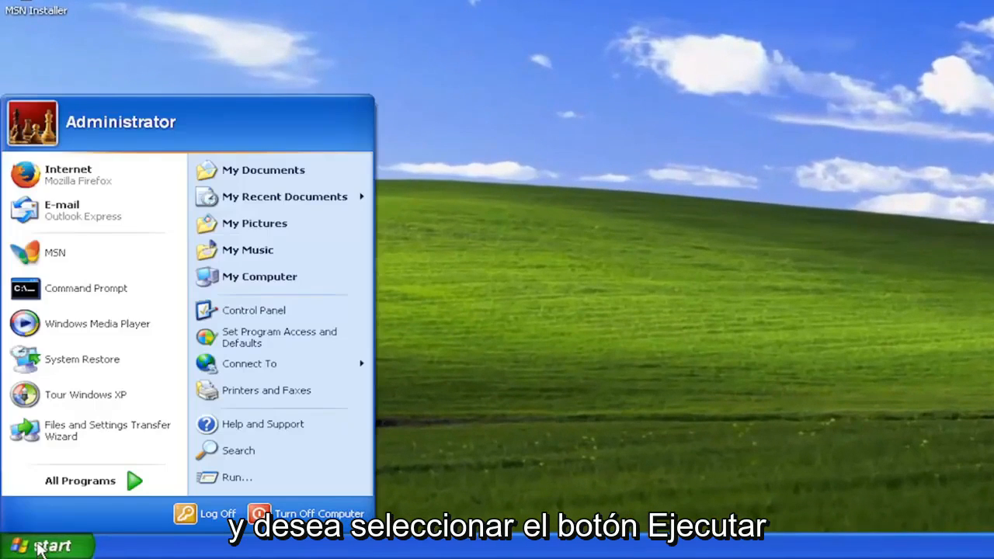
left_click(237, 477)
type("n")
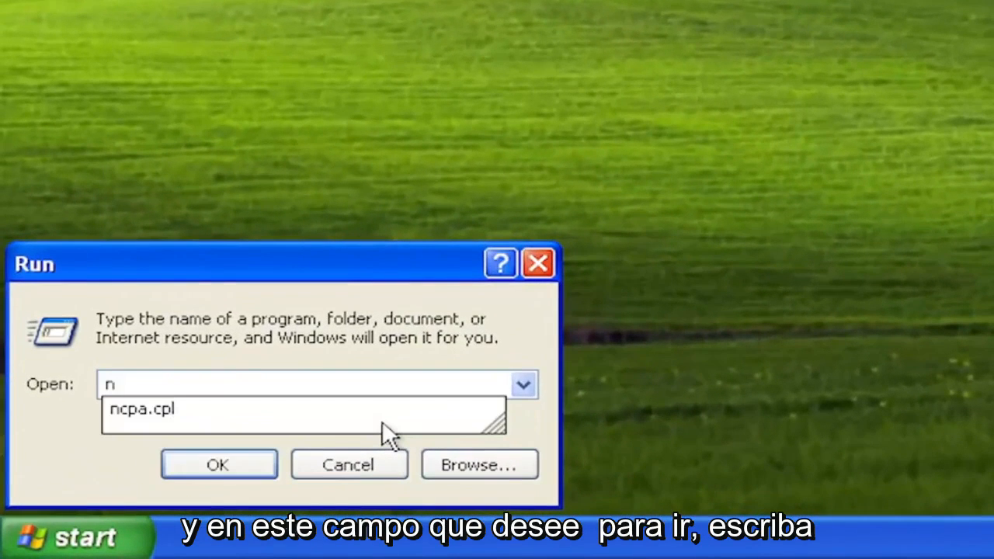
type("cpa.cpl")
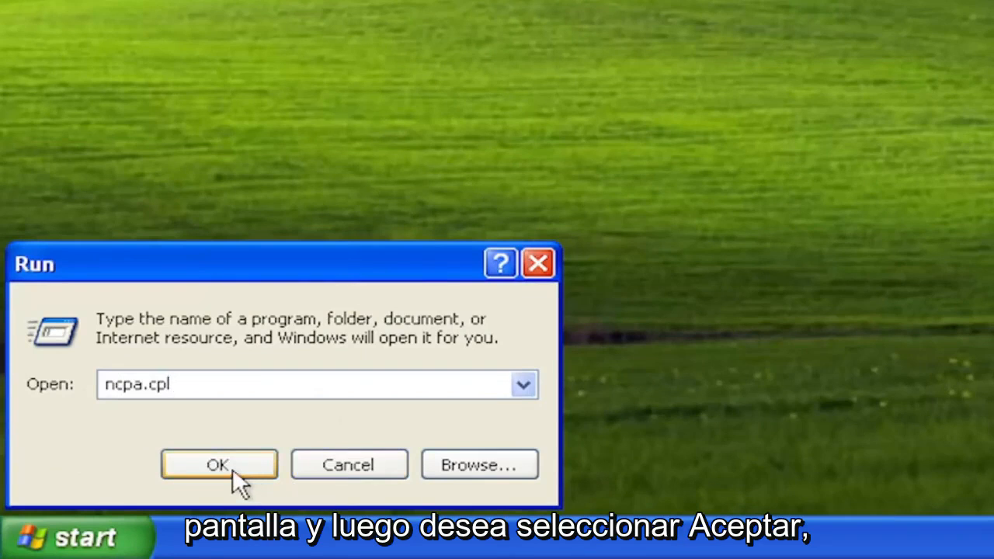
left_click(219, 464)
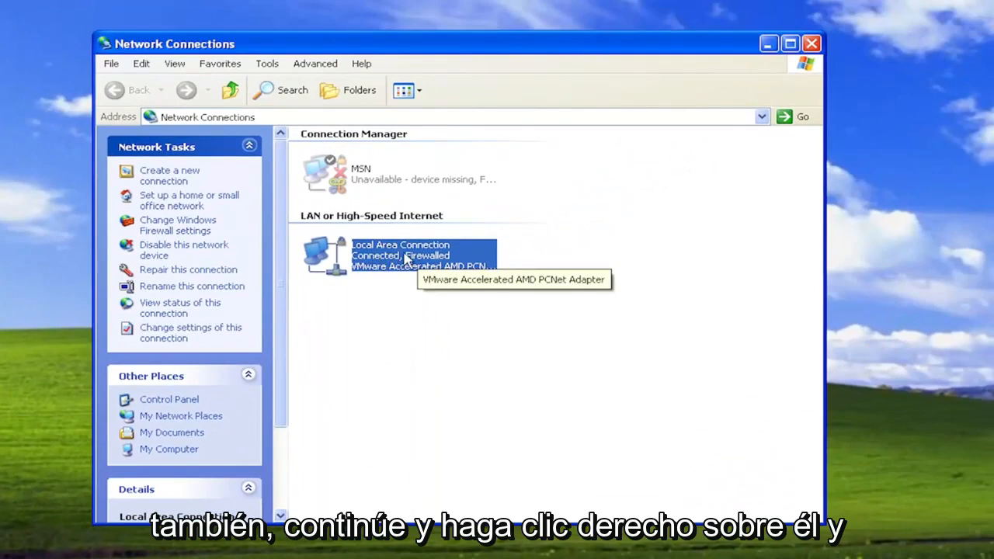
Repair the Local Area Connection and close the repair-completed message.
right_click(400, 257)
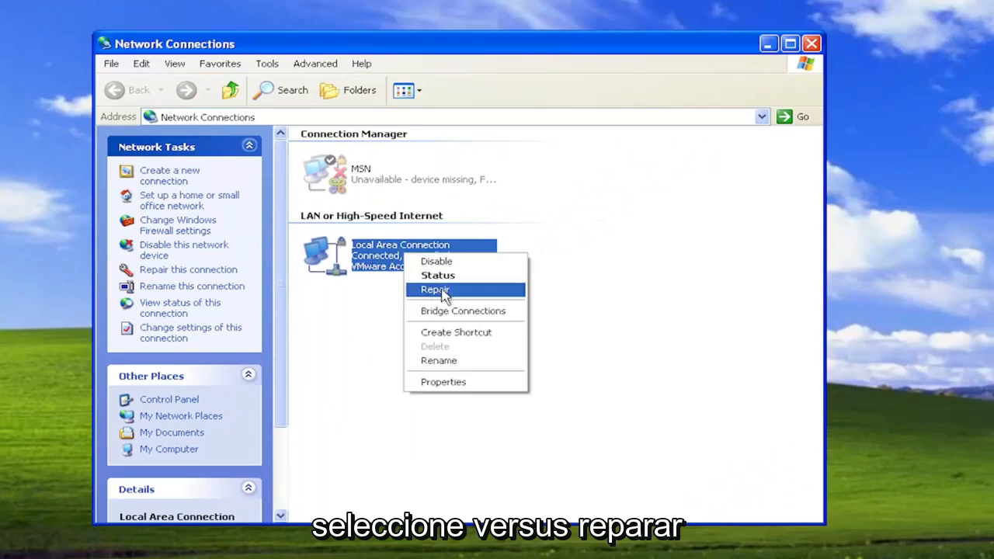
left_click(434, 289)
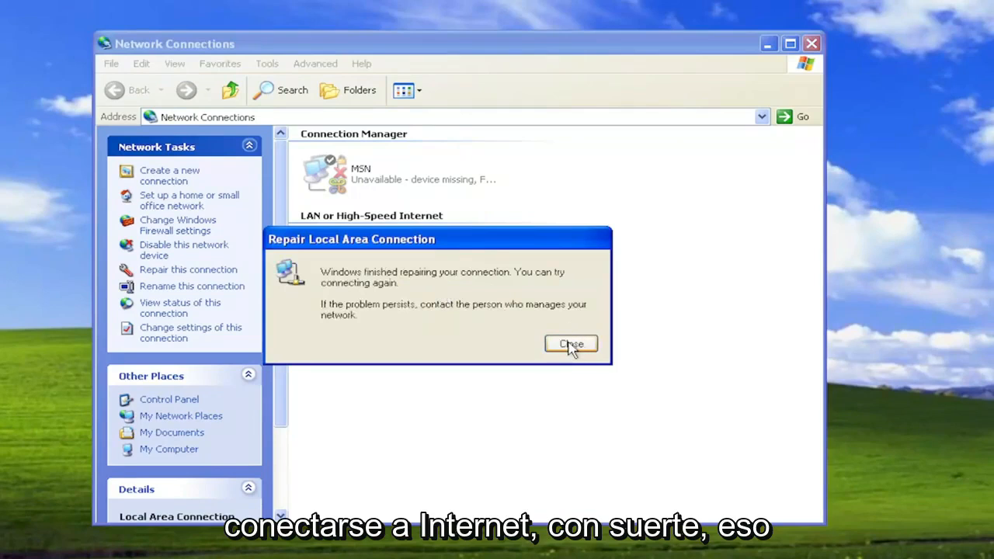
left_click(571, 344)
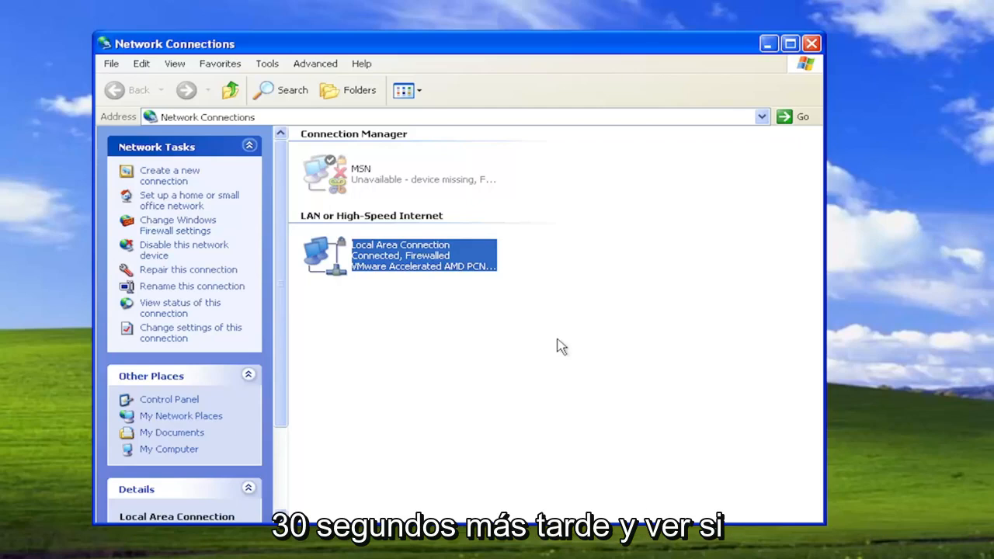
mouse_move(387, 295)
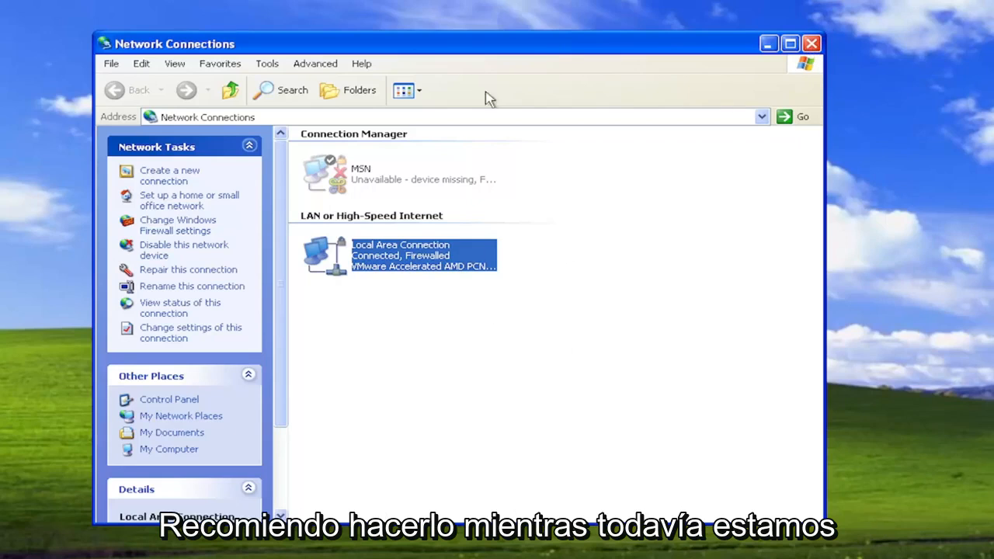
Close Network Connections and launch Command Prompt from All Programs > Accessories.
left_click(810, 44)
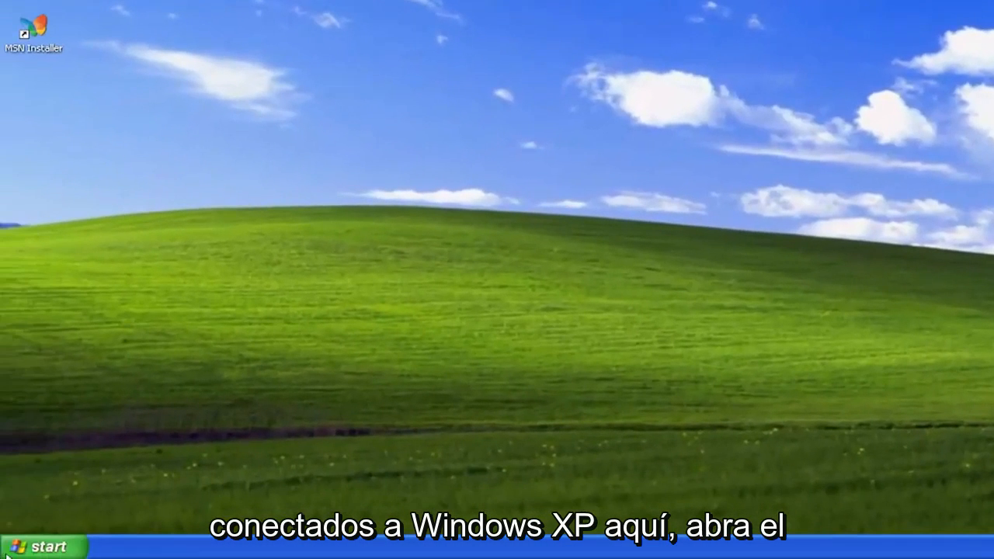
left_click(37, 546)
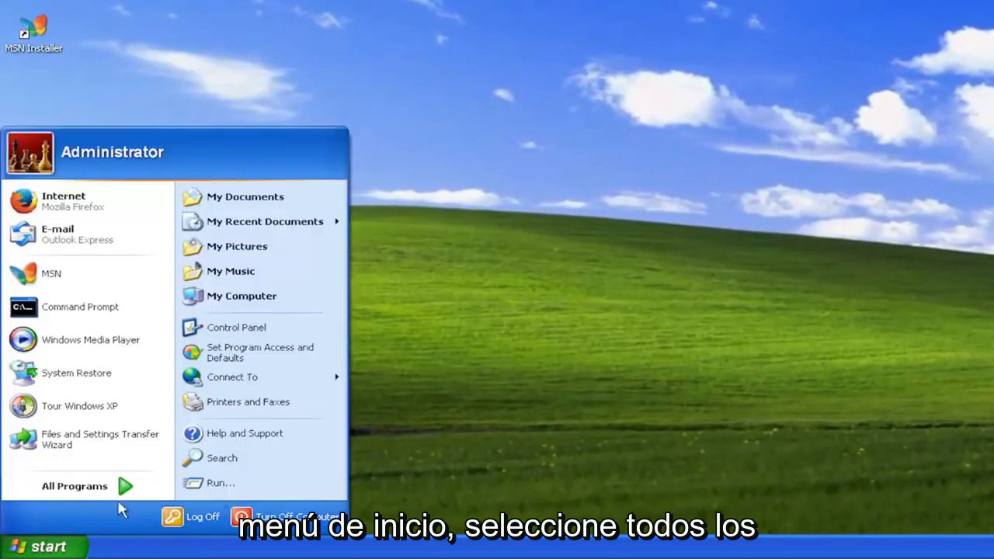
left_click(75, 485)
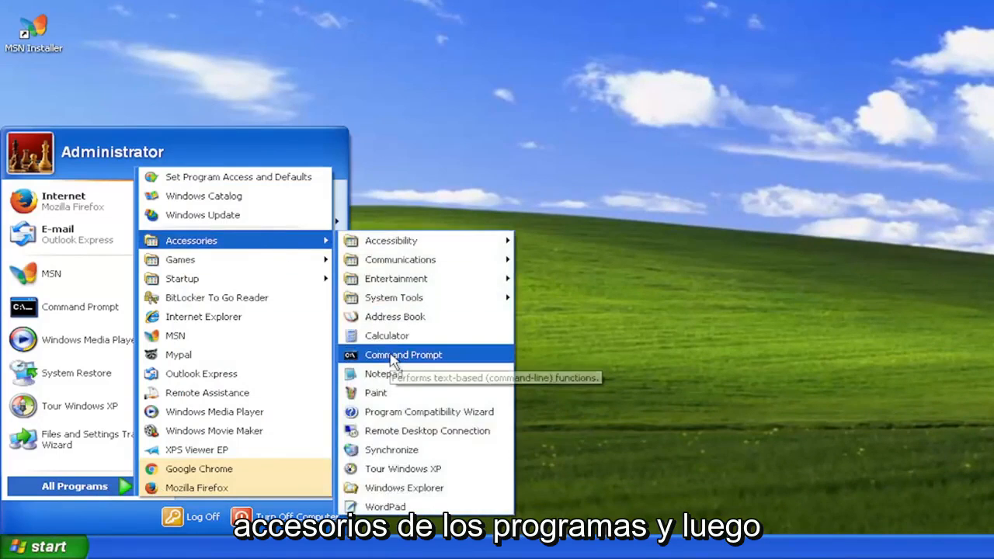
left_click(403, 355)
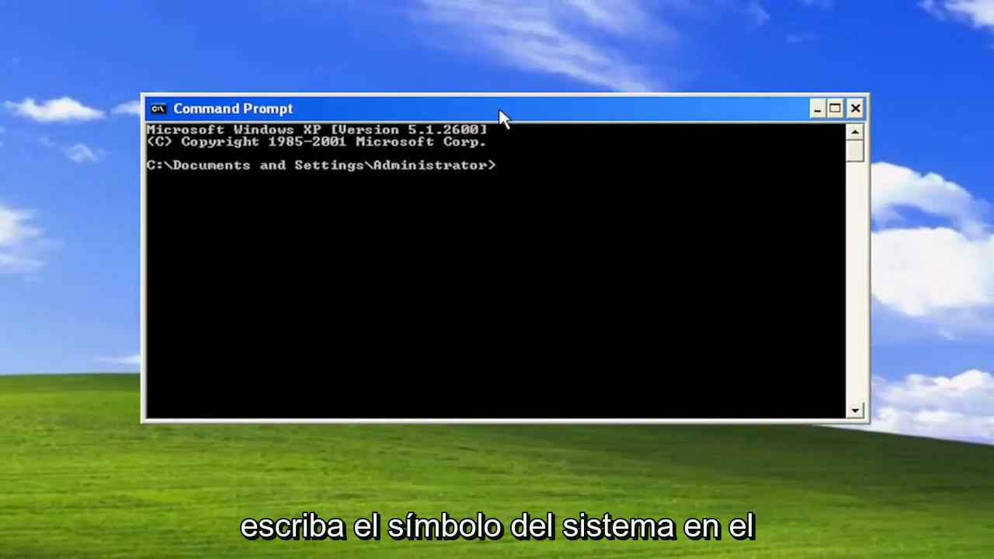
Enter the command ipconfig /flushdns at the prompt.
type("ipconfig")
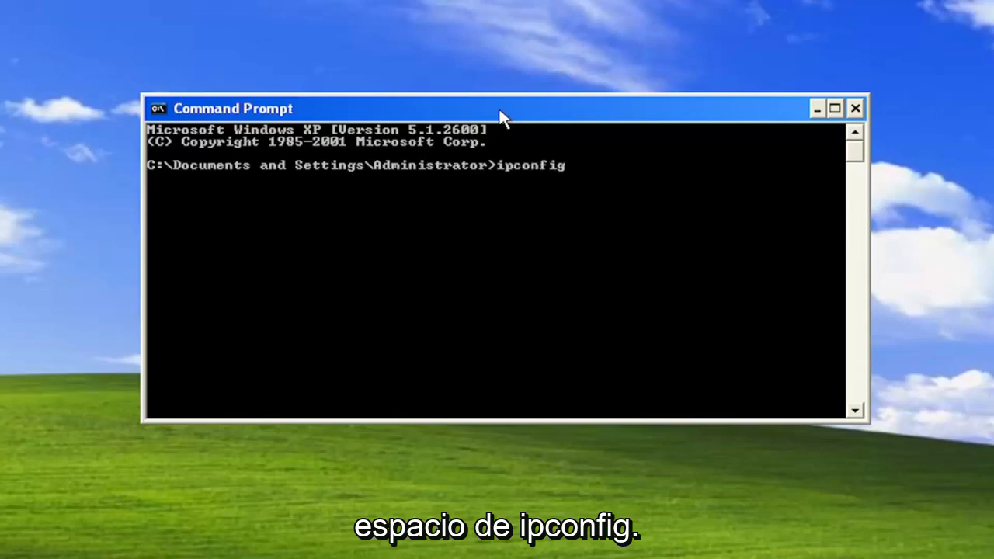
type("/flushd")
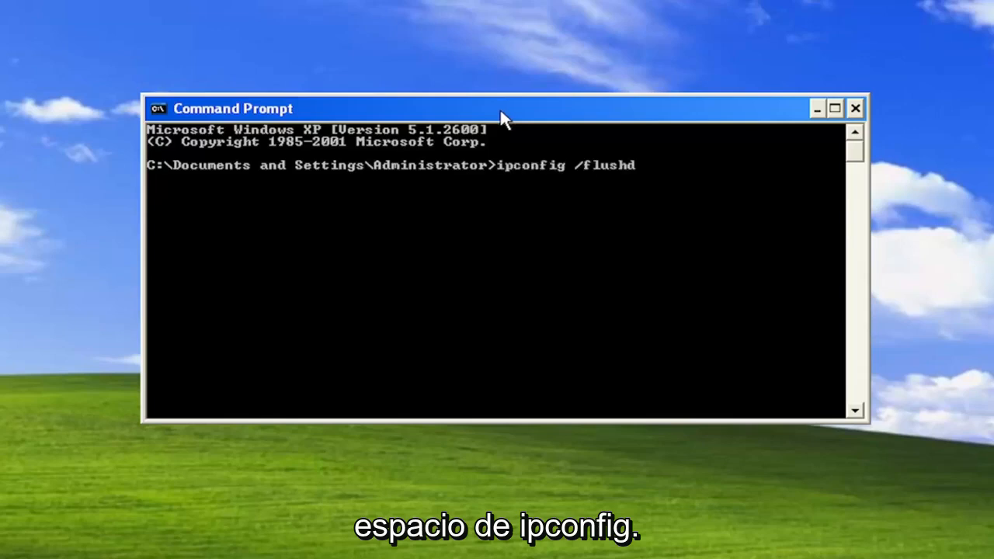
type("ns")
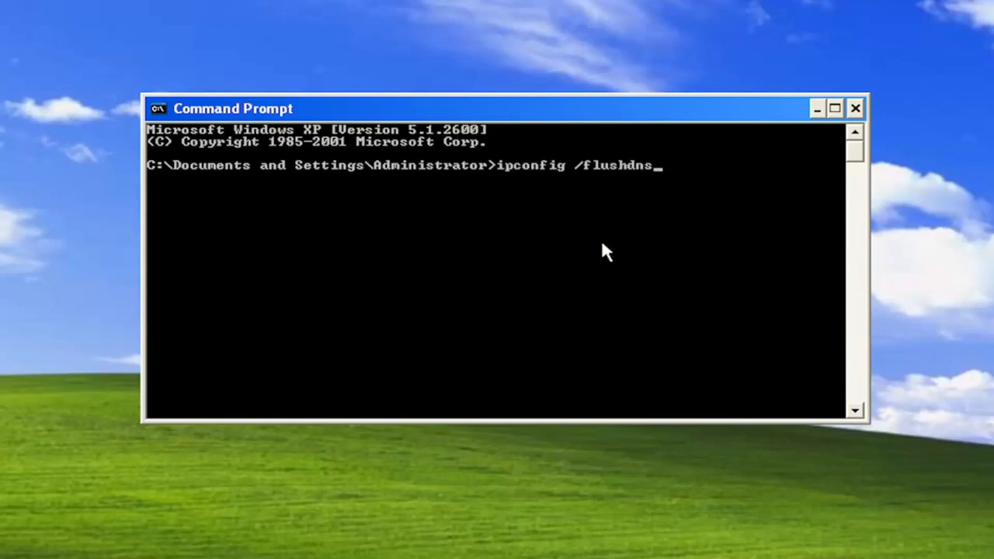
mouse_move(590, 218)
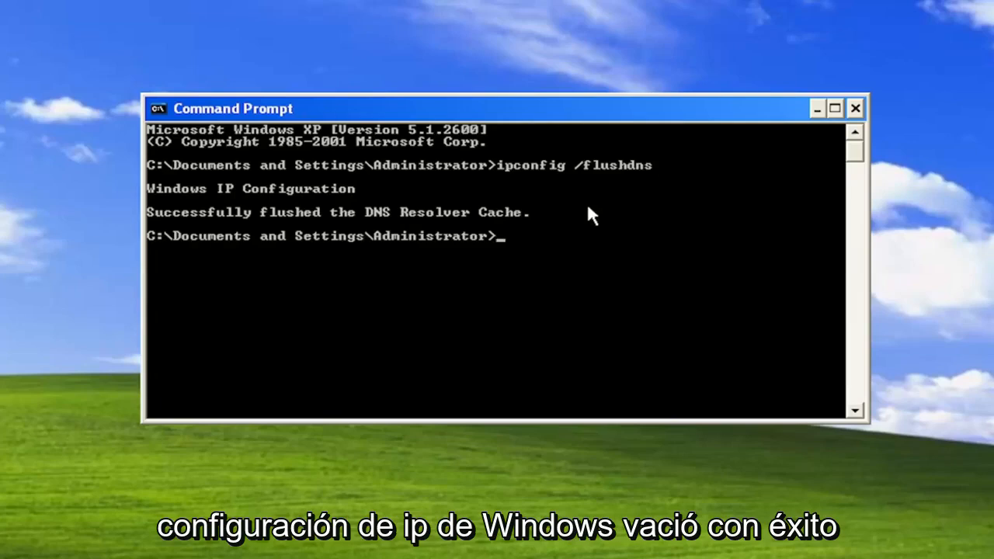
mouse_move(637, 268)
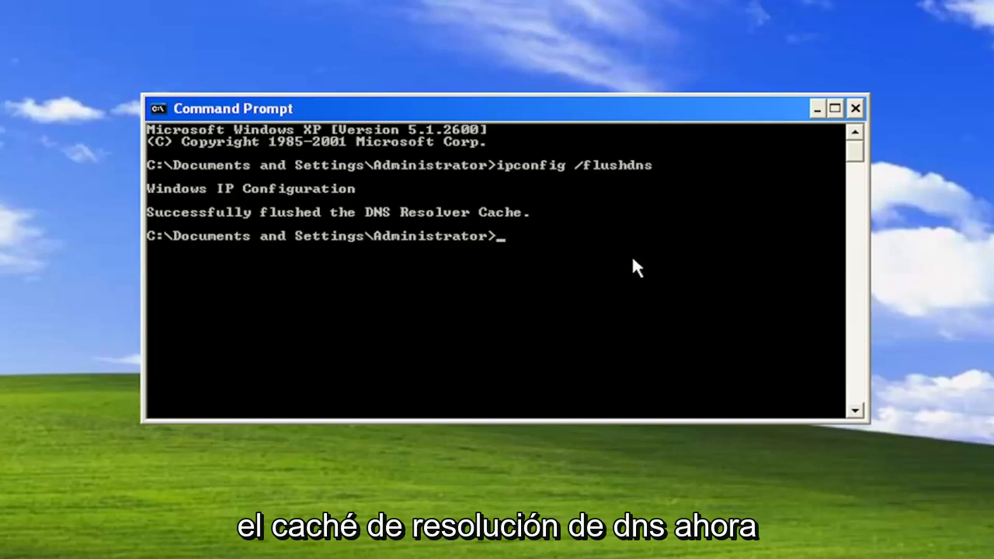
Run netsh winsock reset, then close the Command Prompt window.
type("netsh")
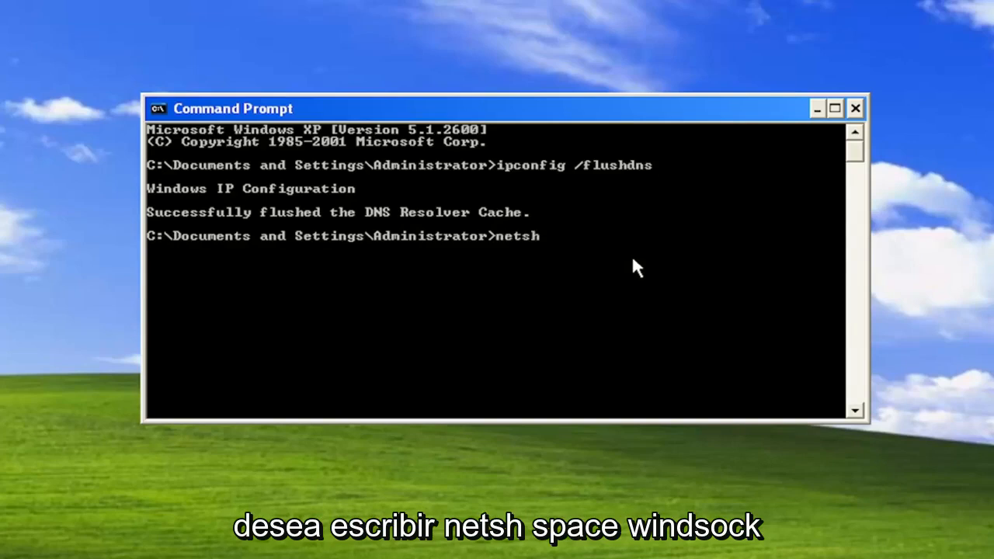
type("winsock reset")
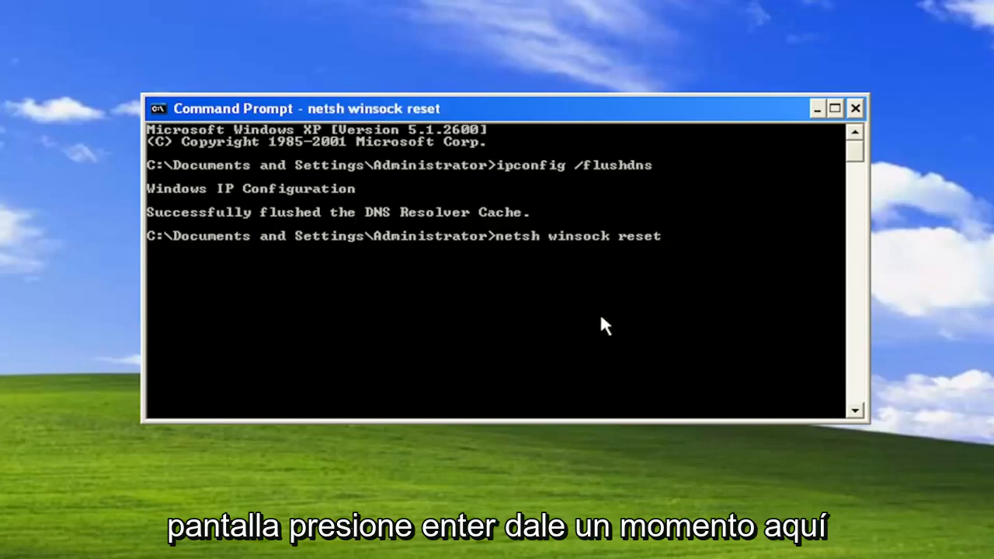
key("enter")
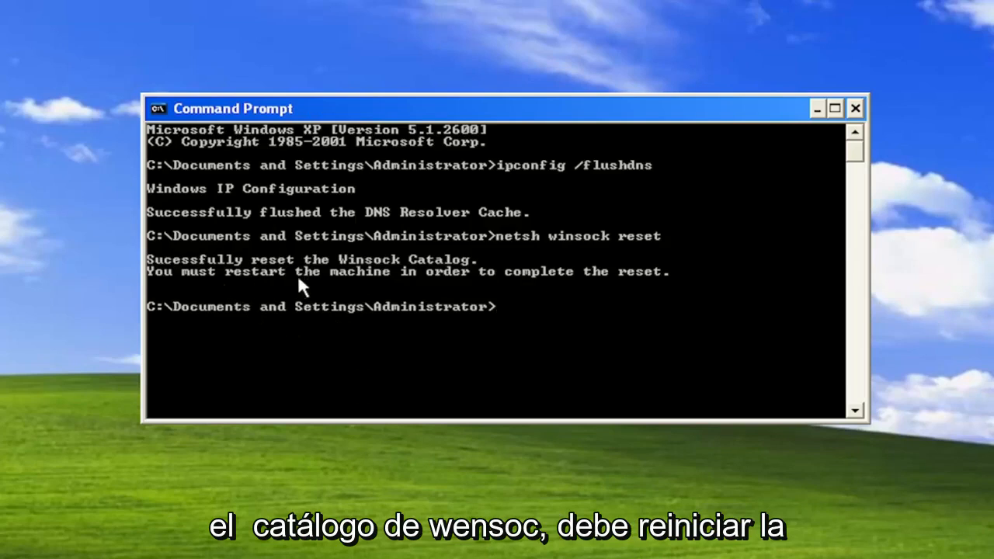
mouse_move(344, 297)
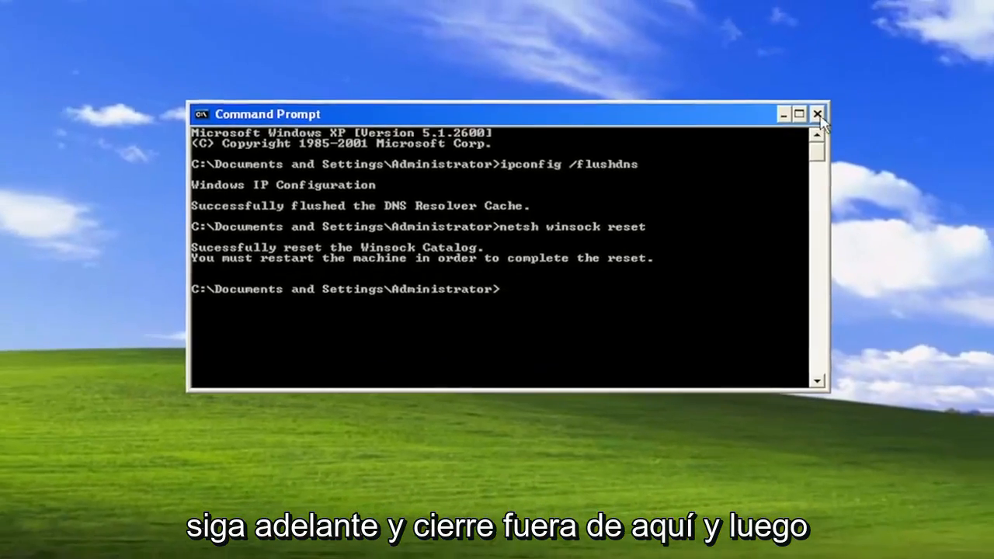
left_click(817, 114)
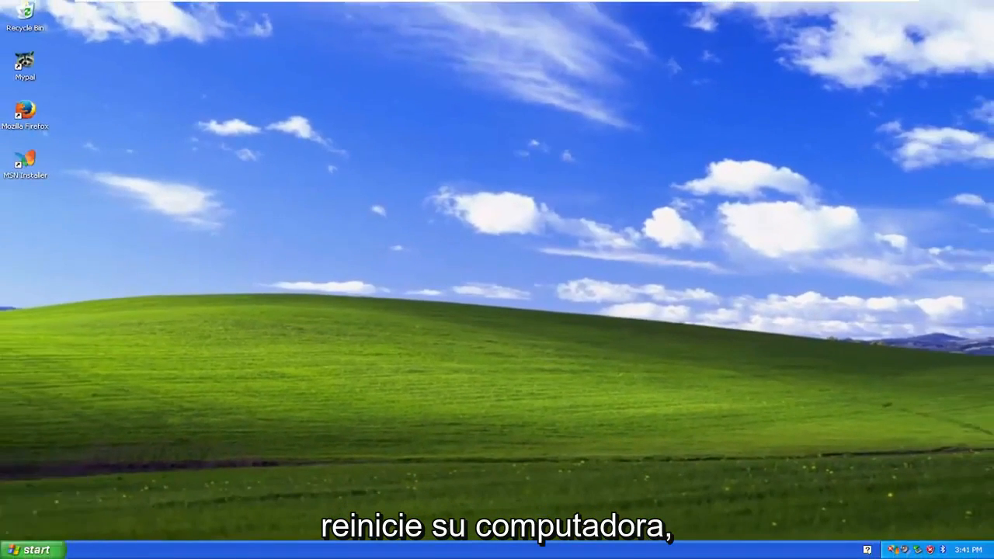